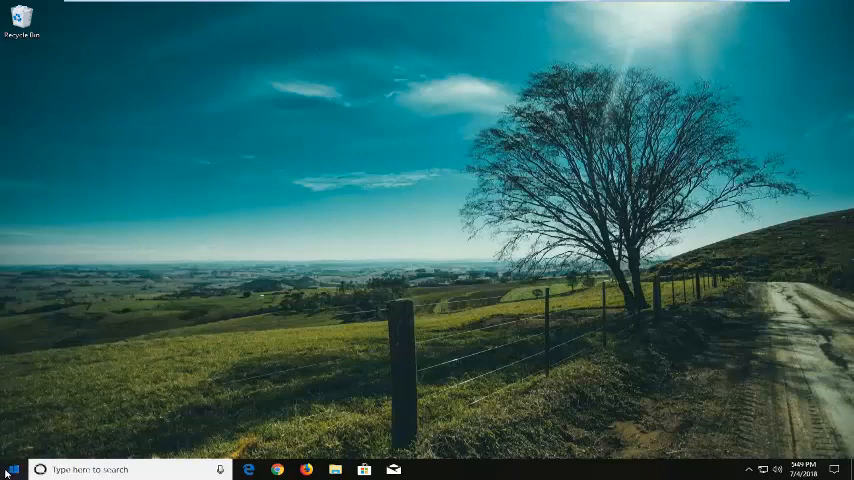
# Step: Search Start for cmd and bring up launch options for Command Prompt to run it as administrator
pyautogui.click(12, 468)
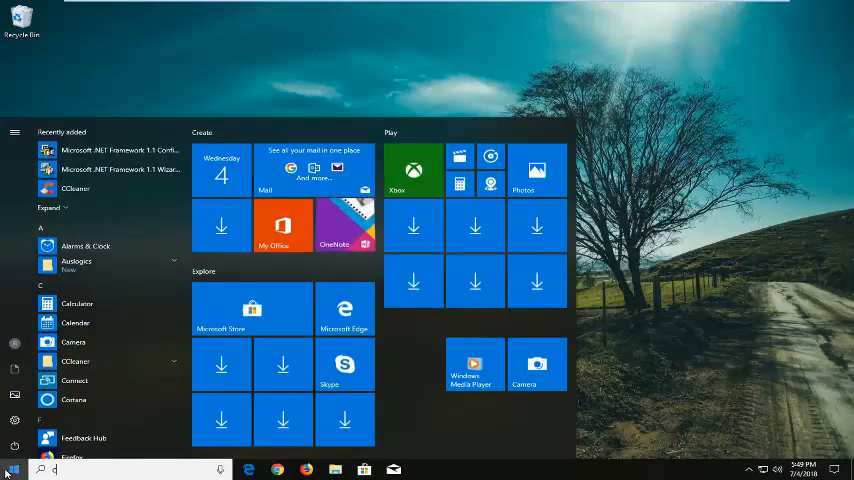
pyautogui.write('cmd')
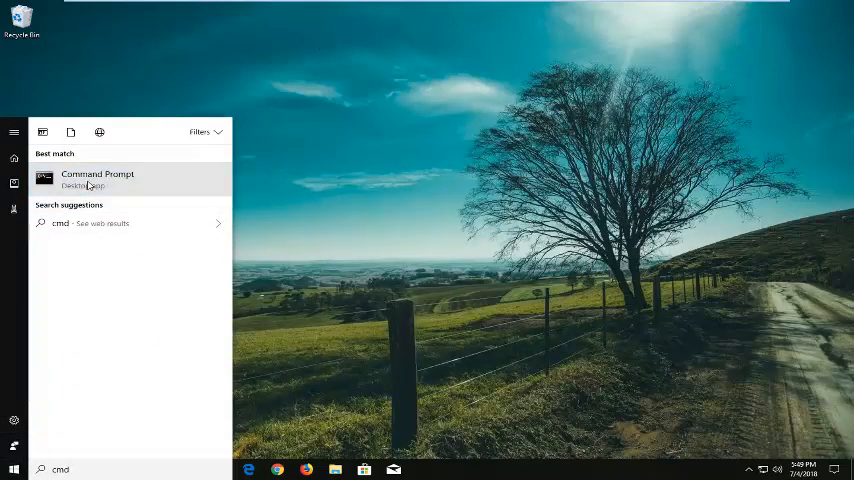
pyautogui.rightClick(96, 174)
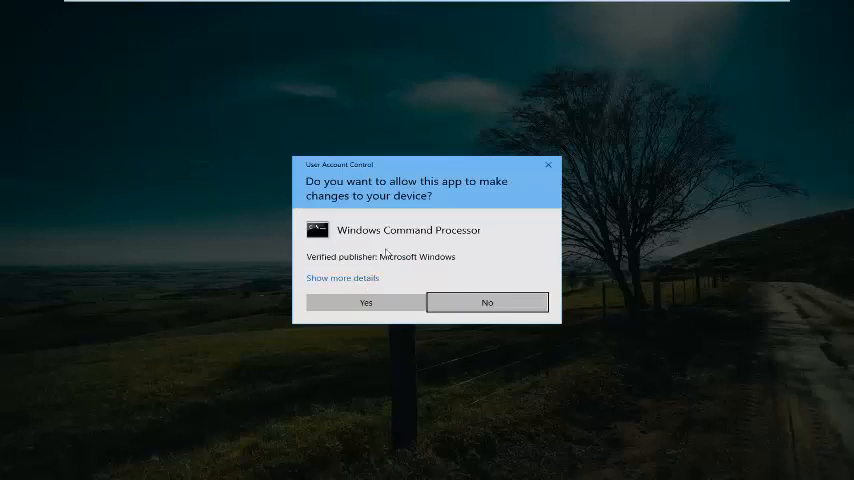
# Step: Approve the User Account Control prompt so the administrator Command Prompt opens
pyautogui.click(364, 302)
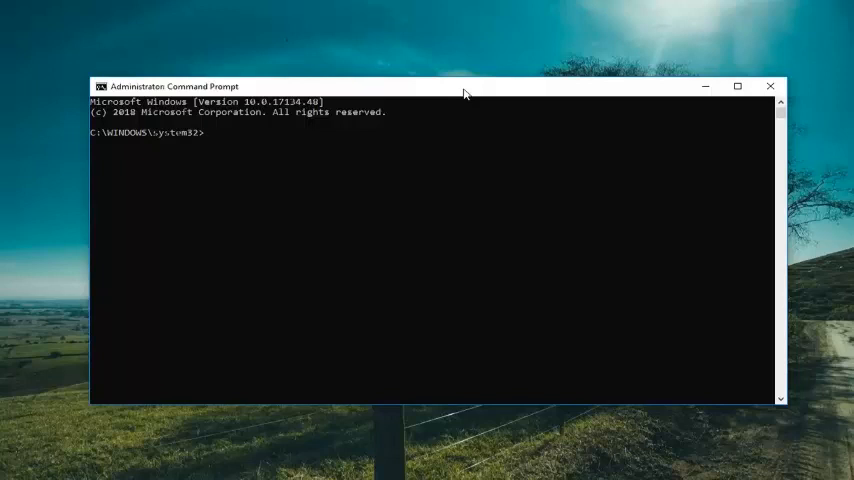
# Step: Enter the command chkntfs /X D: at the administrator prompt
pyautogui.write('chk')
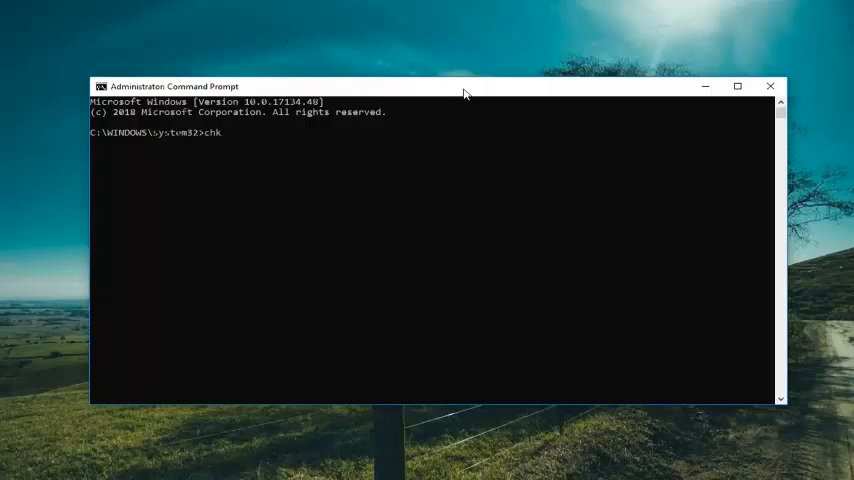
pyautogui.write('ntfs')
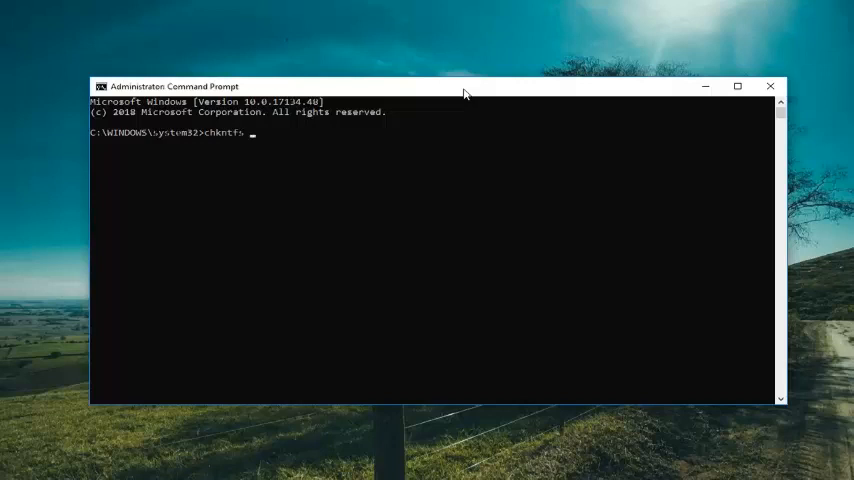
pyautogui.write('/X')
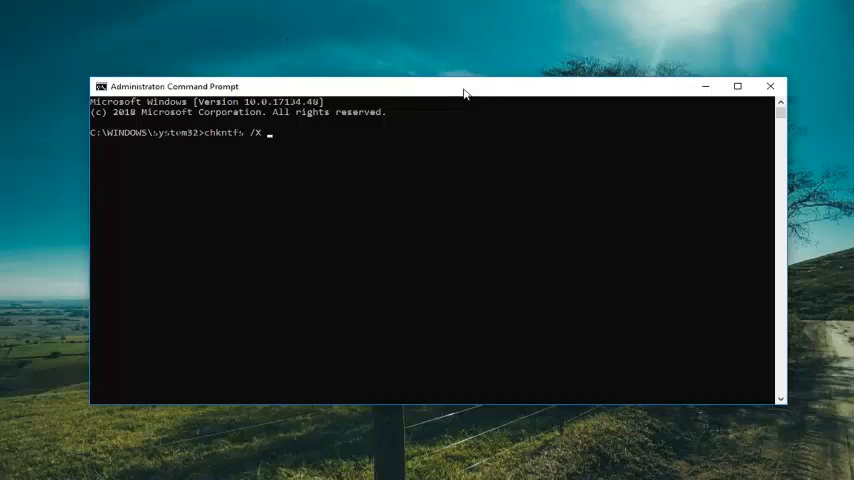
pyautogui.write('D')
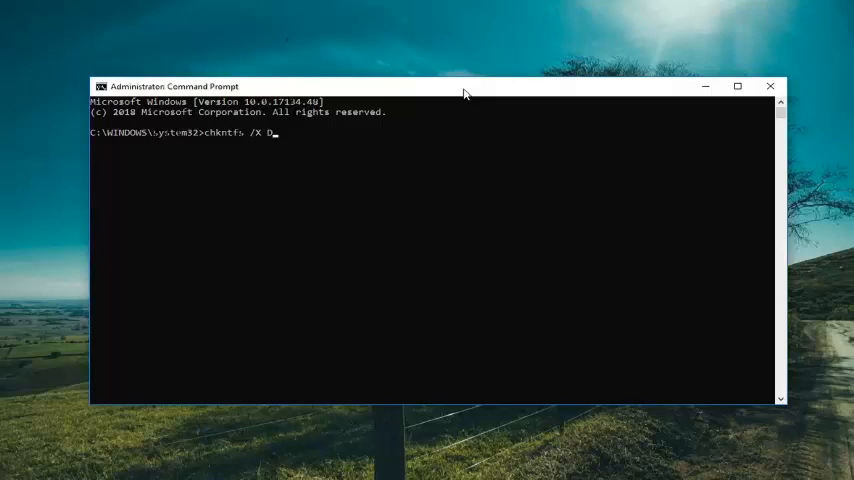
pyautogui.write(':')
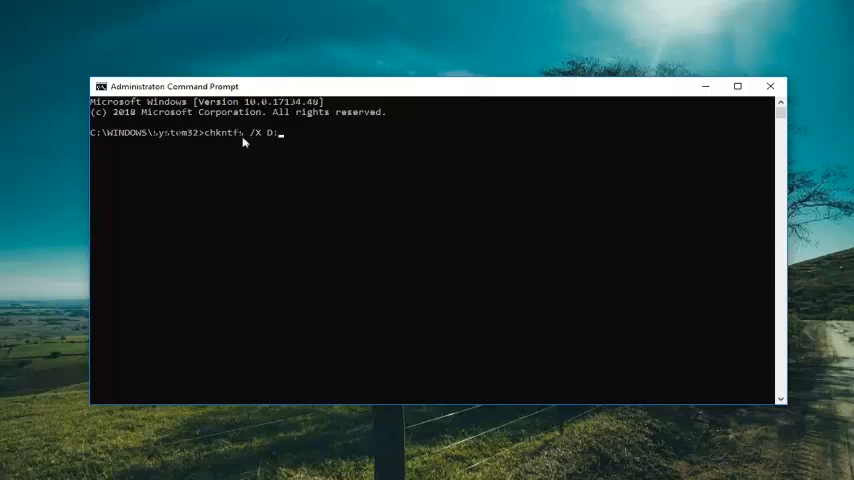
pyautogui.moveTo(264, 146)
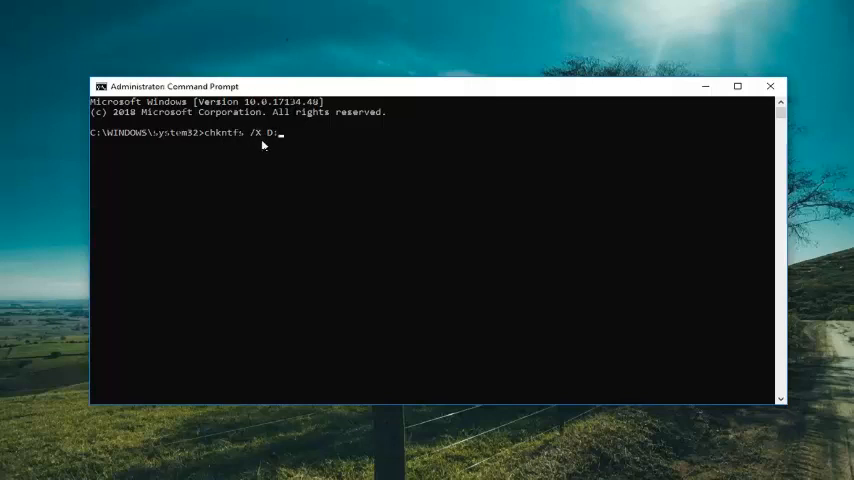
pyautogui.moveTo(284, 132)
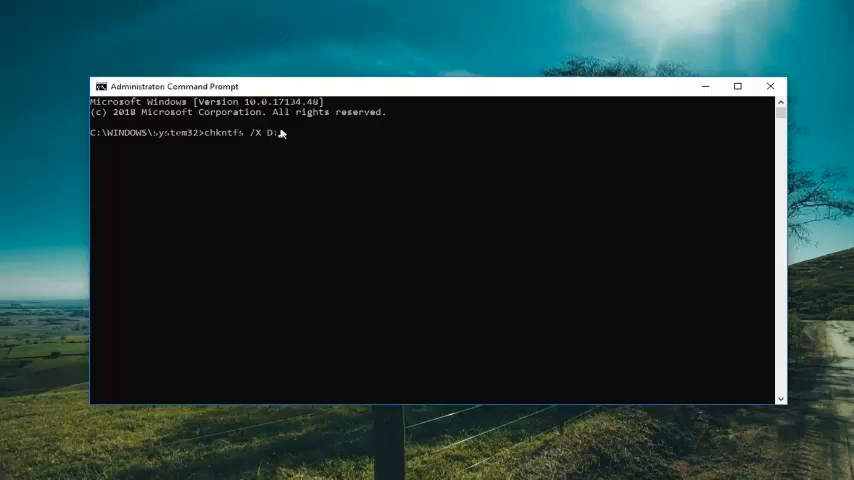
pyautogui.moveTo(380, 210)
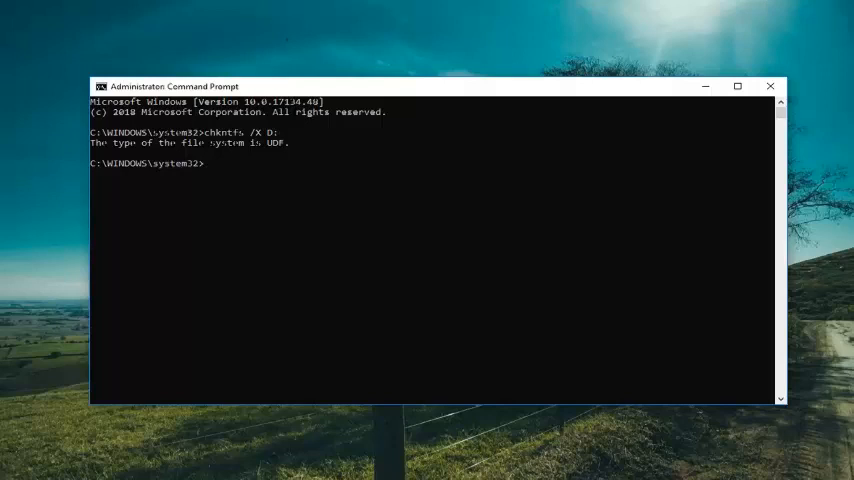
pyautogui.moveTo(416, 210)
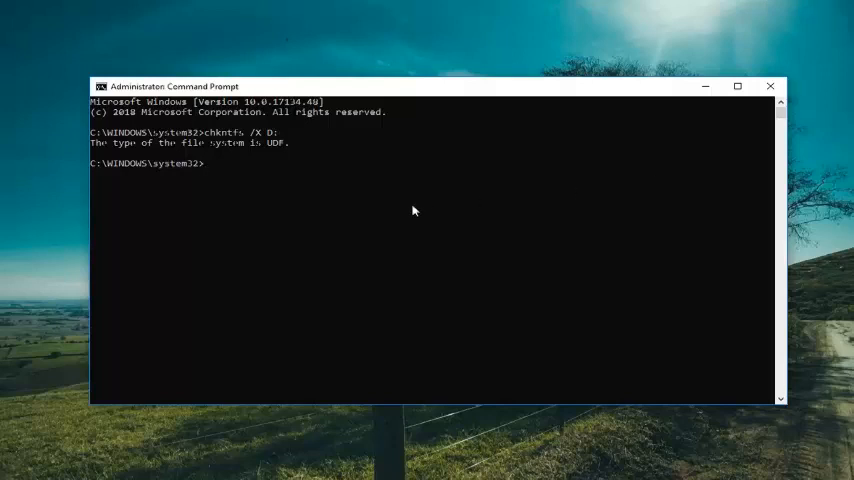
# Step: Run chkdsk /f D:, which reports the UDF volume is write protected
pyautogui.write('chkds')
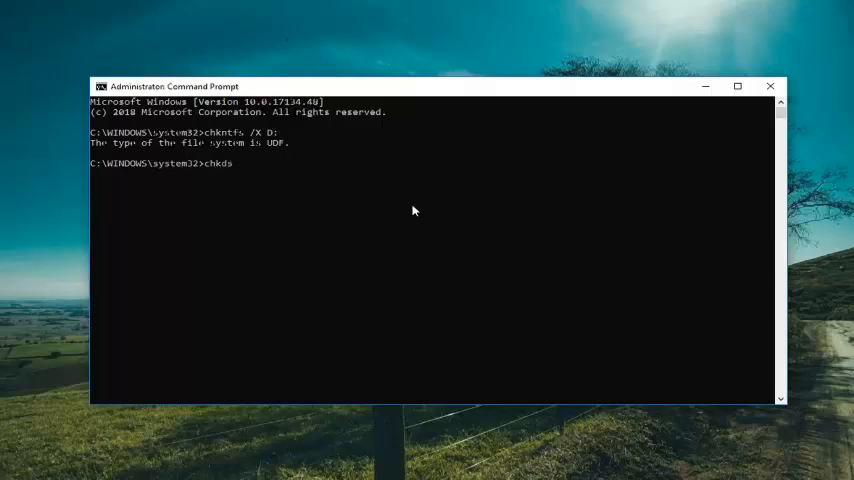
pyautogui.write('k /f')
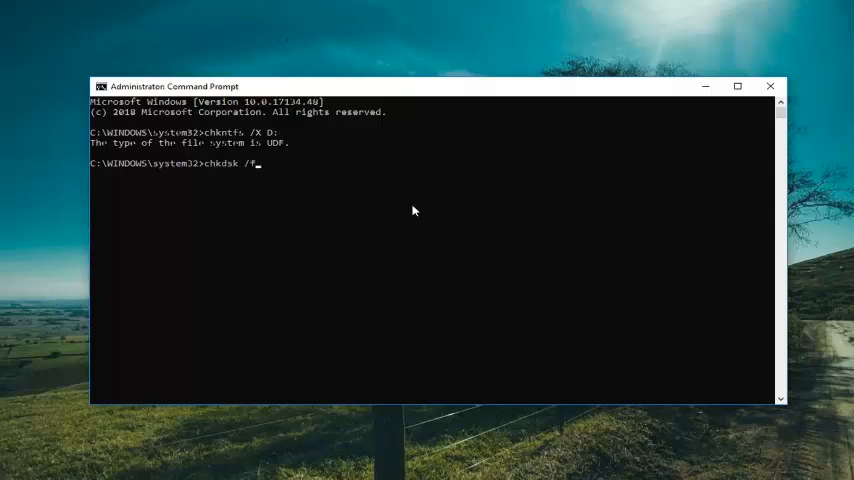
pyautogui.write('D:')
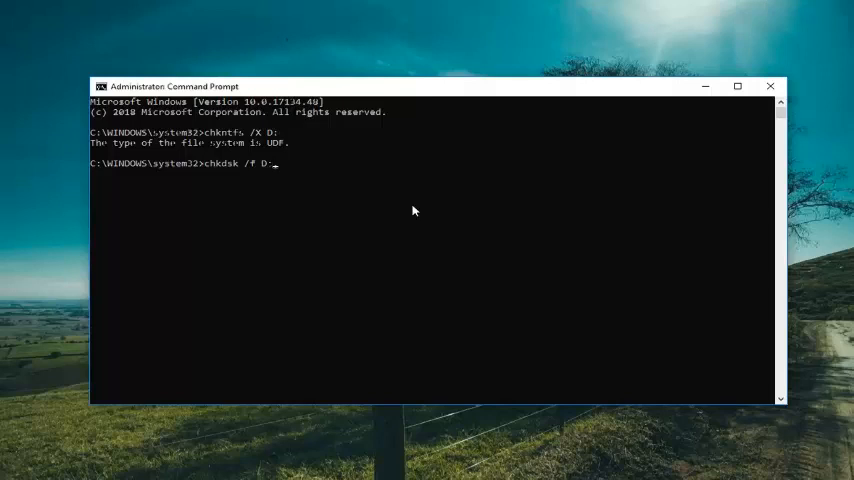
pyautogui.press('Return')
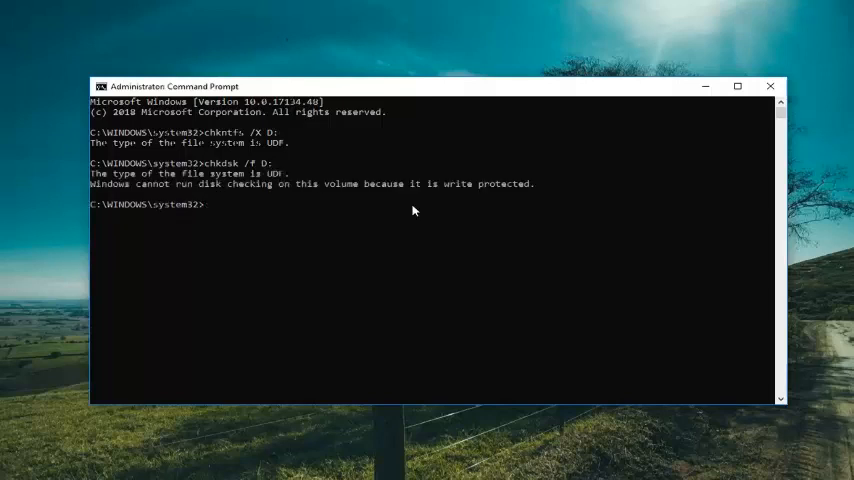
pyautogui.moveTo(246, 188)
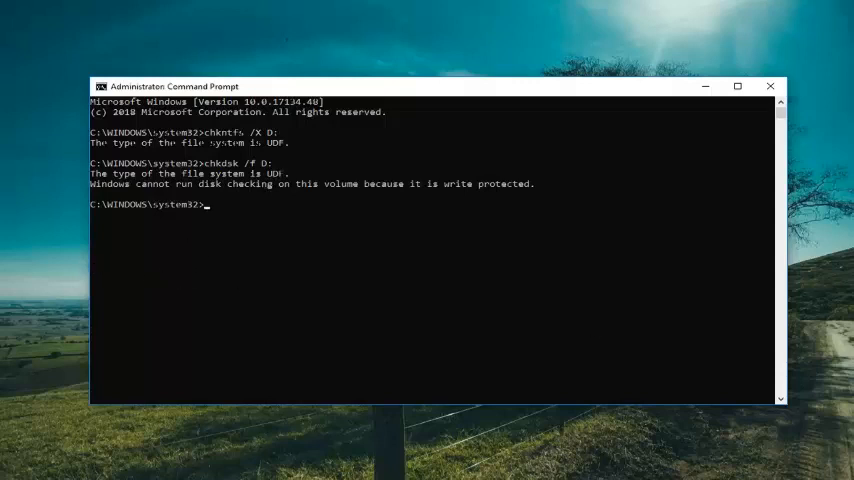
pyautogui.moveTo(368, 196)
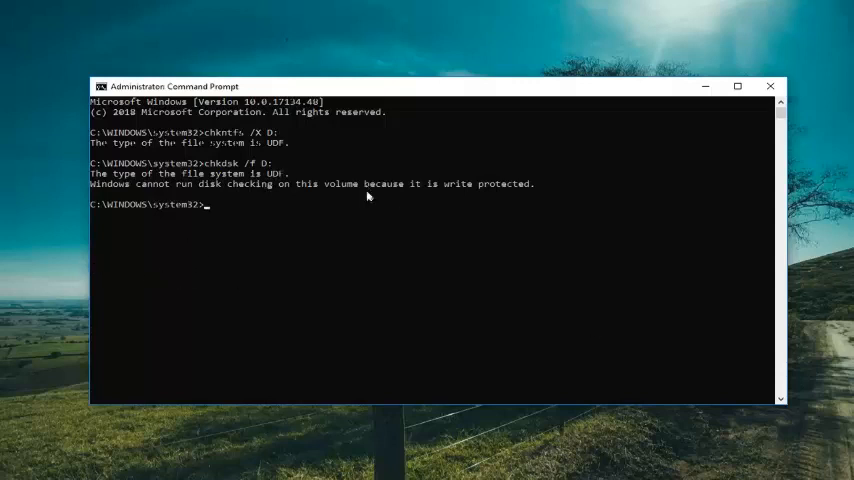
pyautogui.moveTo(212, 288)
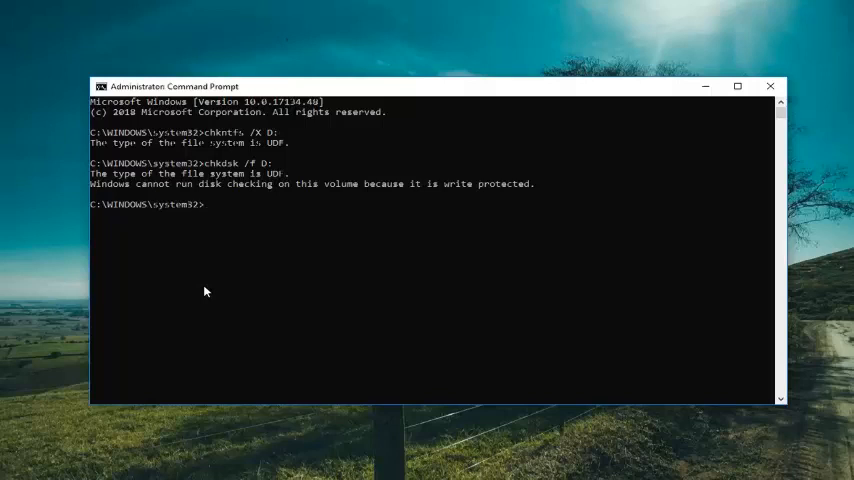
pyautogui.moveTo(204, 292)
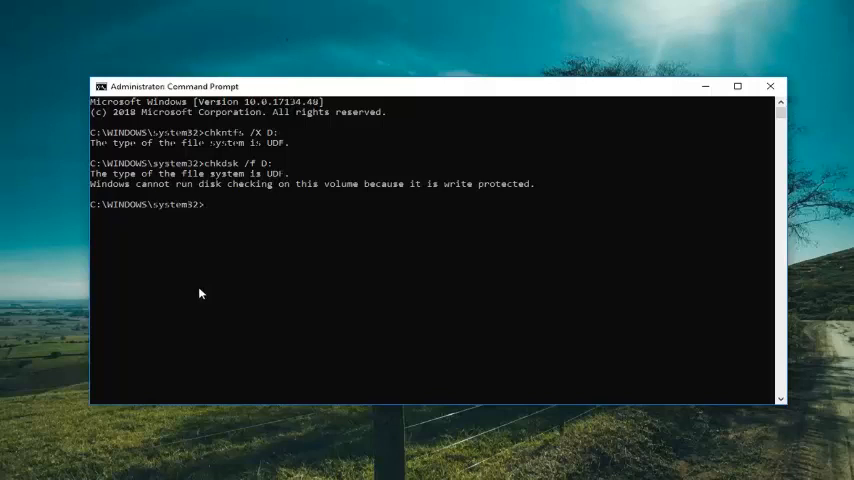
pyautogui.moveTo(352, 268)
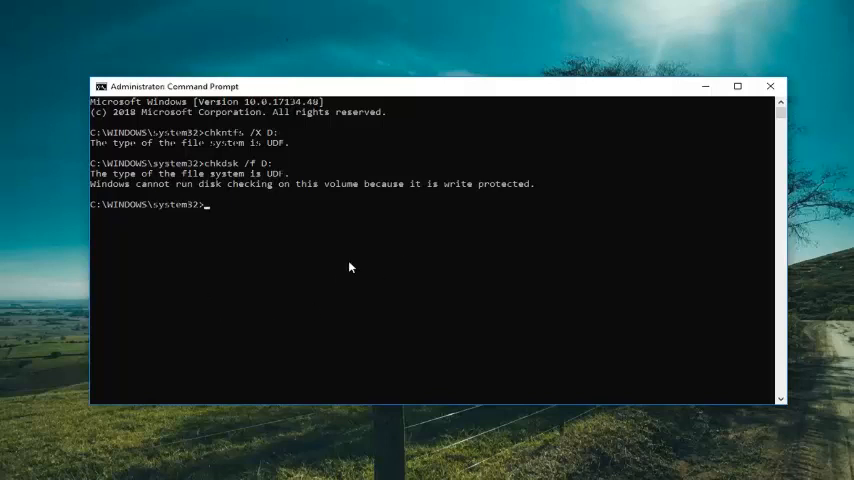
pyautogui.moveTo(420, 264)
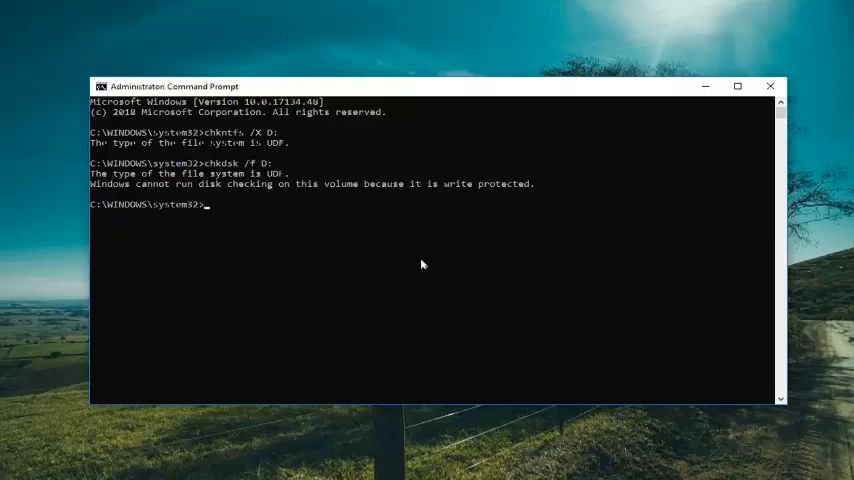
pyautogui.moveTo(284, 286)
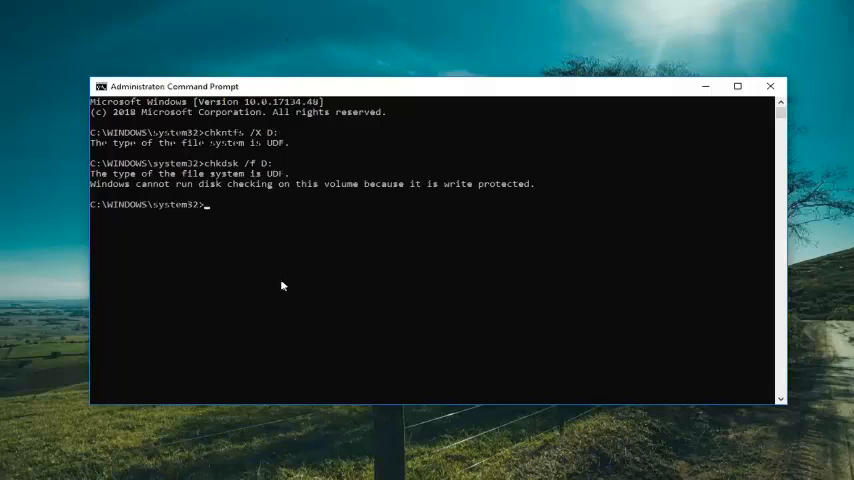
pyautogui.moveTo(252, 280)
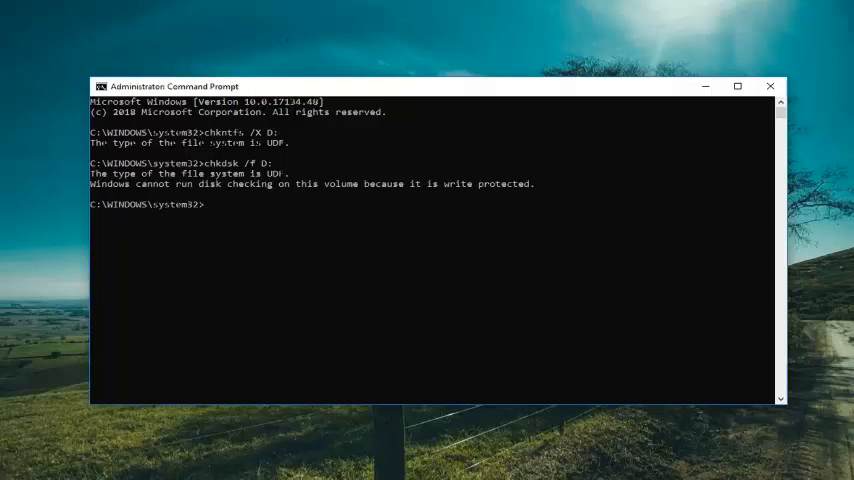
pyautogui.moveTo(772, 86)
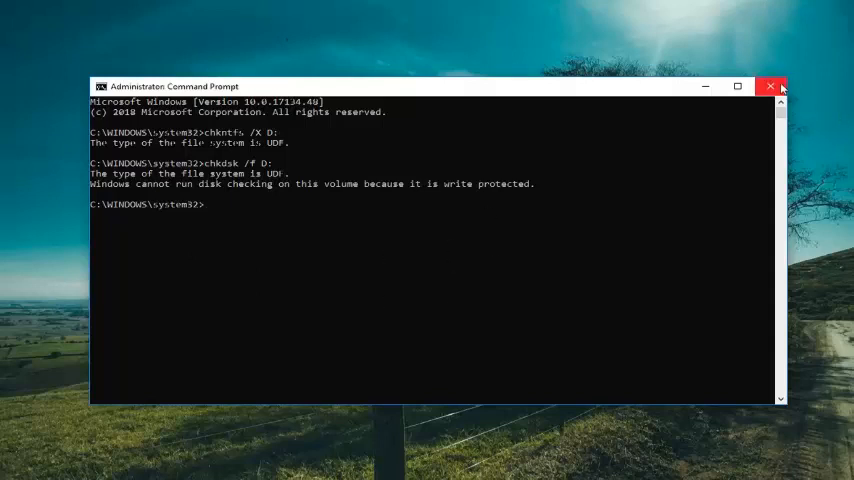
# Step: Close the Command Prompt window, returning to the desktop
pyautogui.click(772, 86)
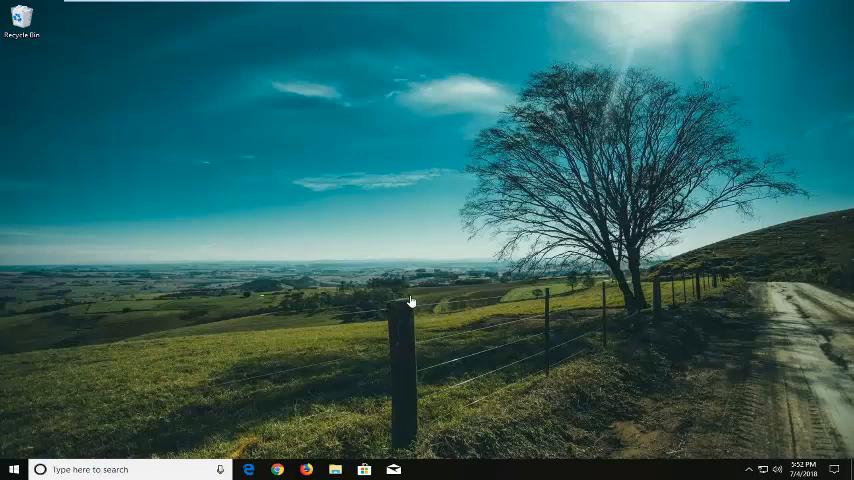
pyautogui.moveTo(540, 258)
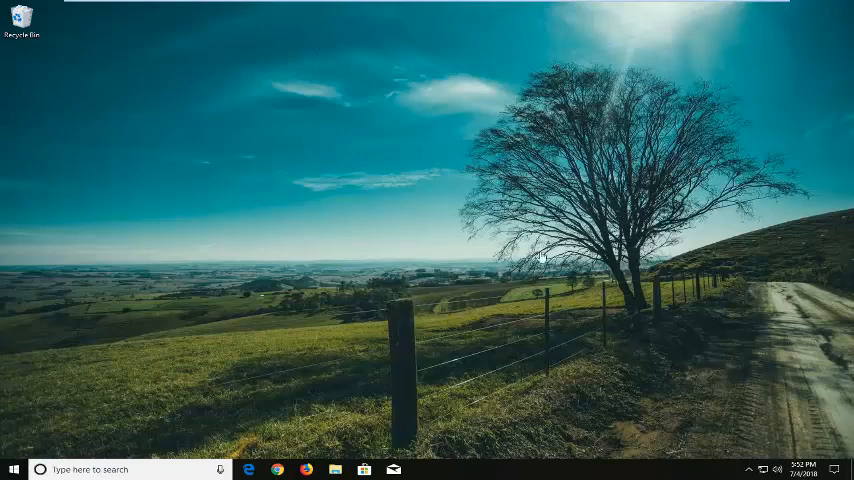